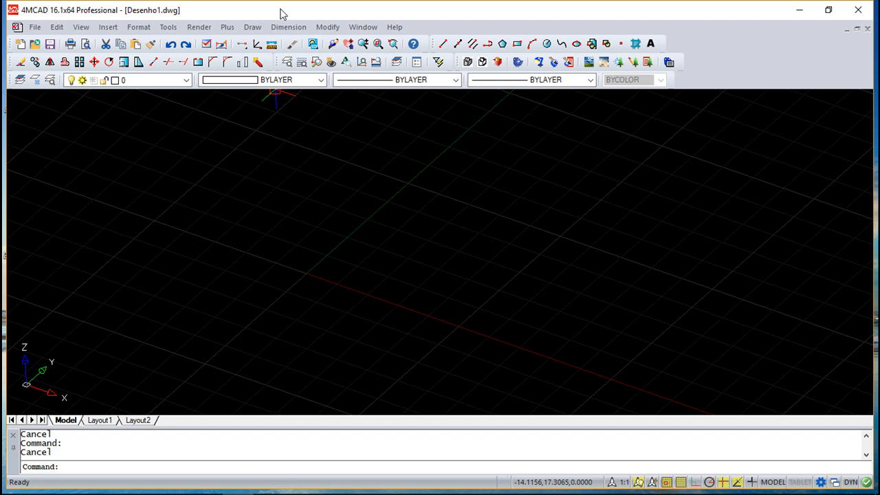
Bring up Tools > Preferences and leave Experience level Advanced and Default format AutoCAD 2013 unchanged.
click(168, 27)
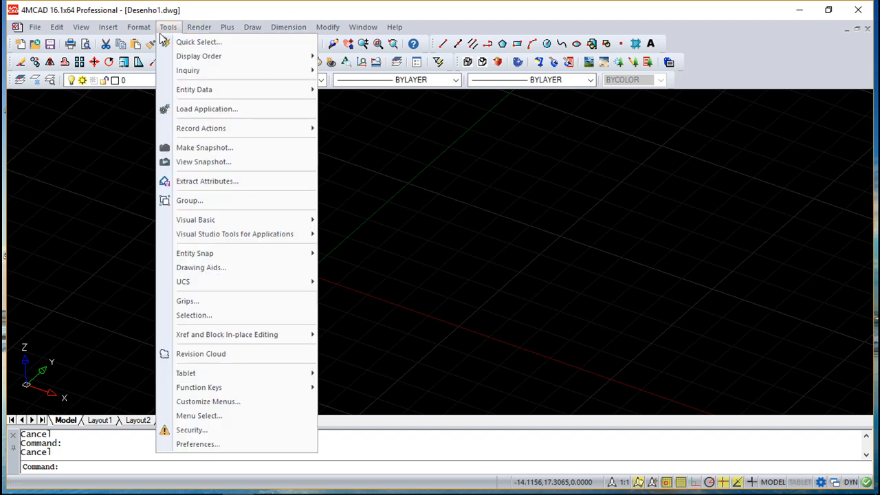
click(198, 442)
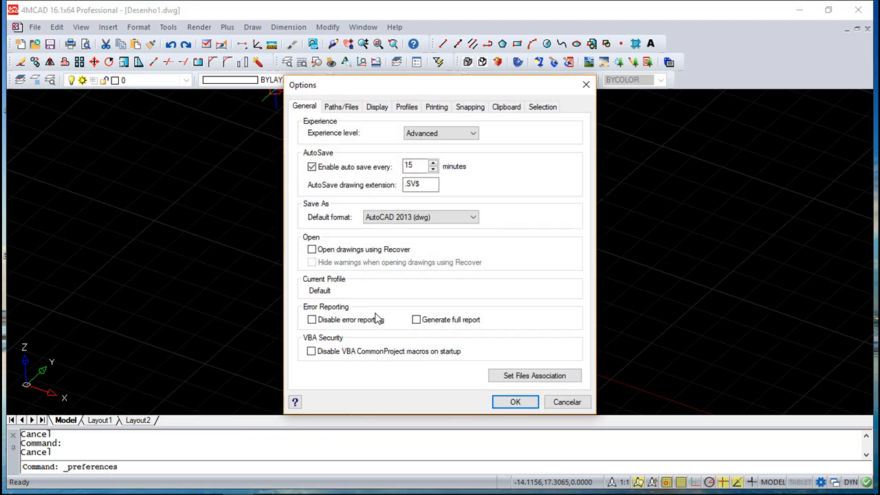
mouse_move(349, 242)
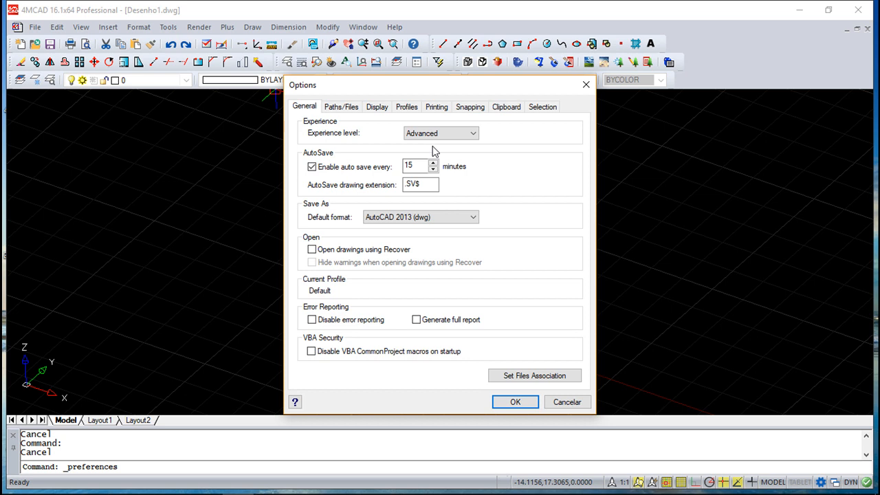
mouse_move(337, 143)
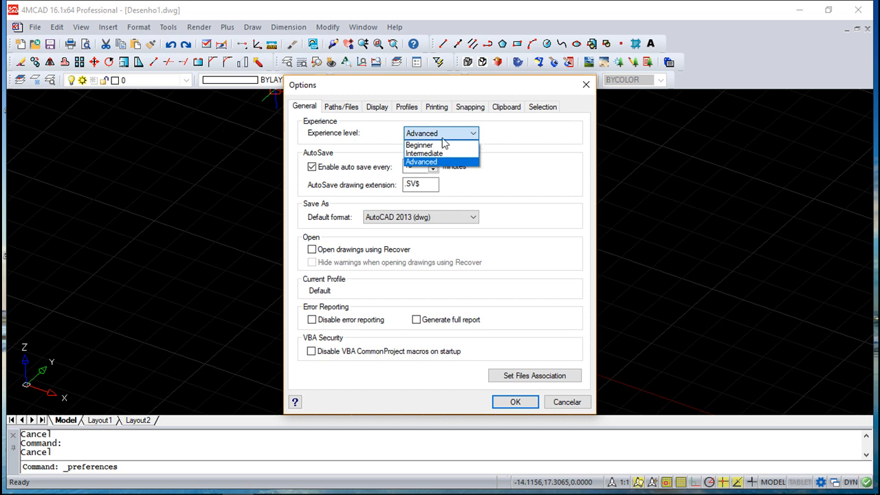
mouse_move(419, 144)
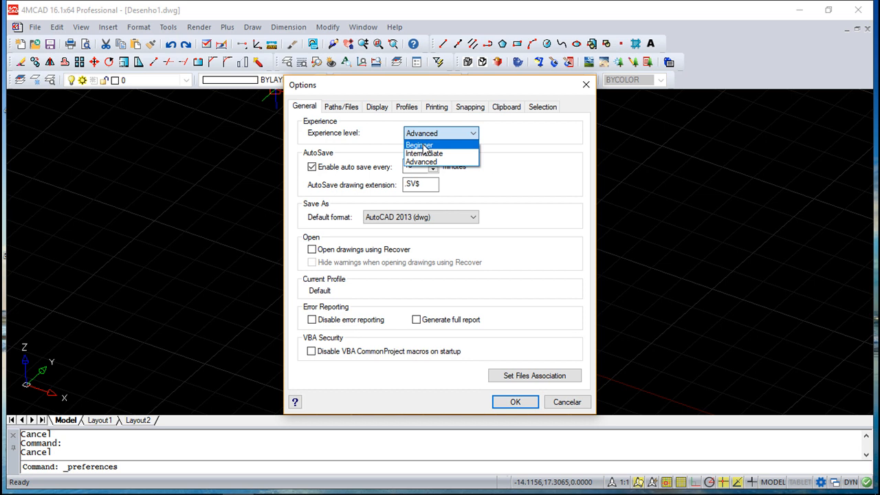
mouse_move(209, 33)
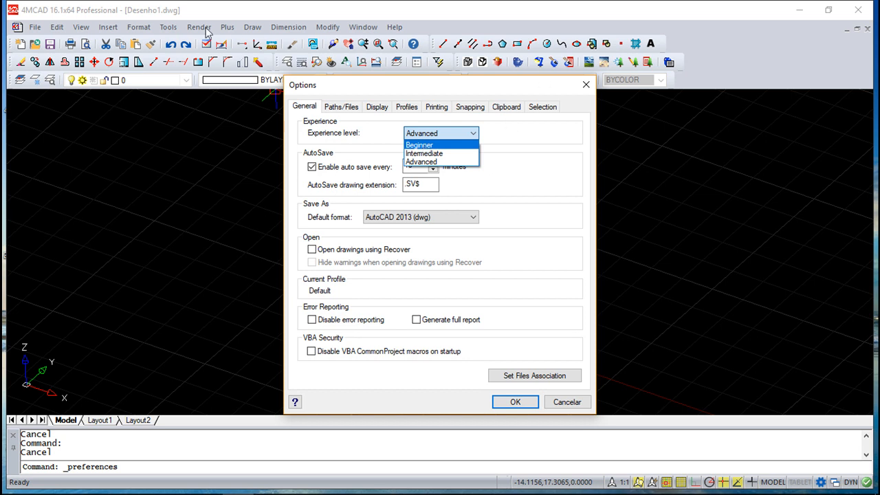
mouse_move(423, 154)
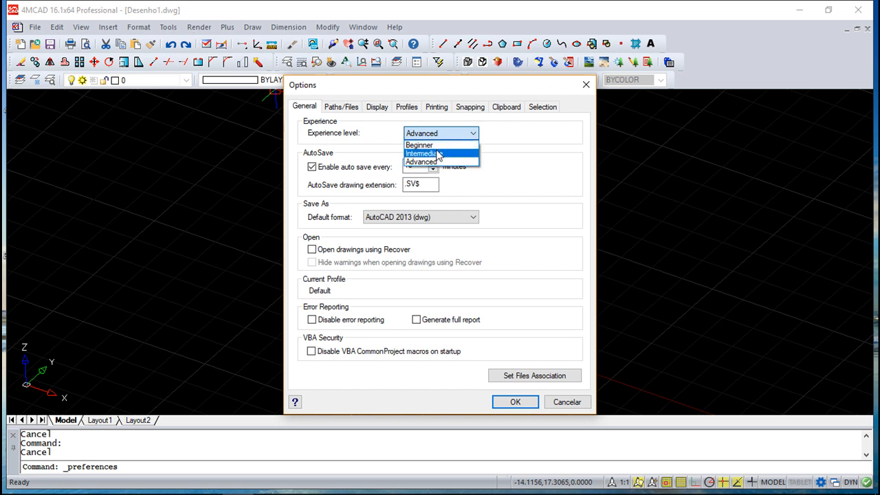
mouse_move(421, 162)
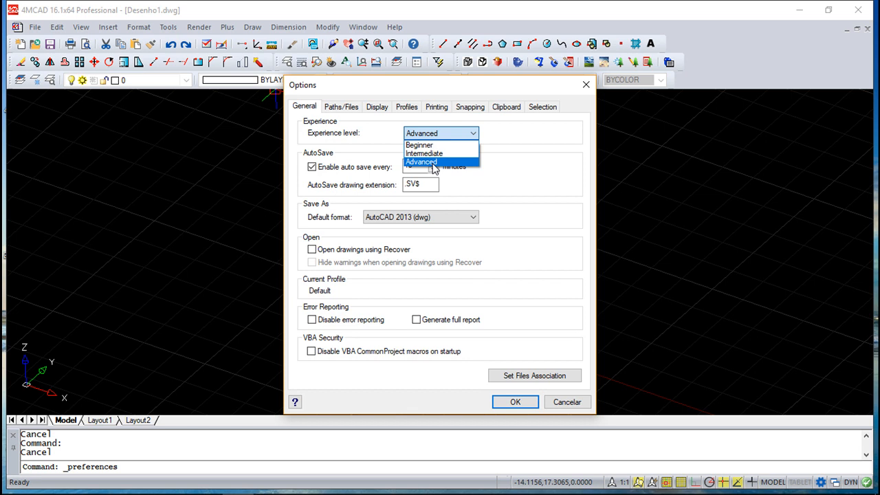
click(421, 162)
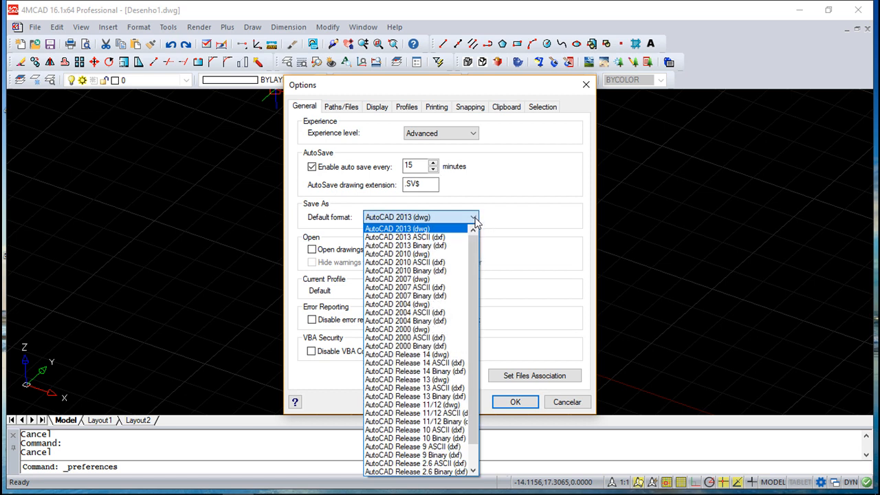
click(396, 228)
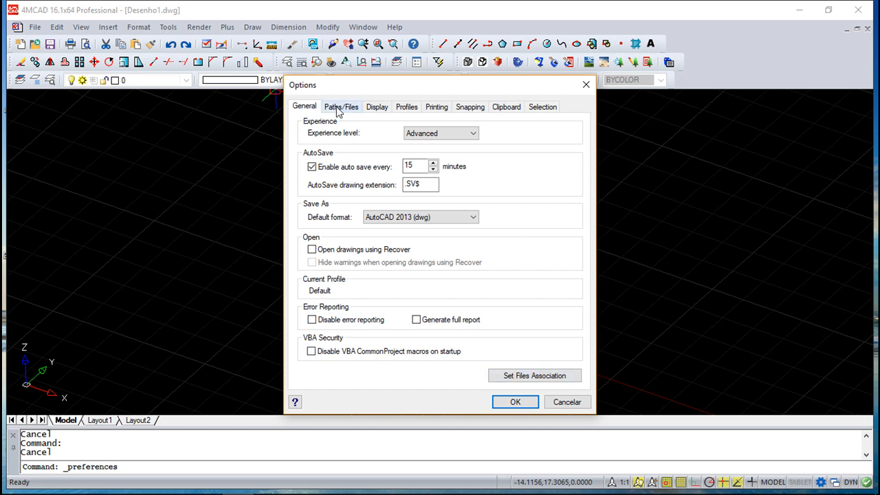
Review the Paths/Files settings, then the Display settings, dismissing the colour scheme dialog unchanged.
click(341, 108)
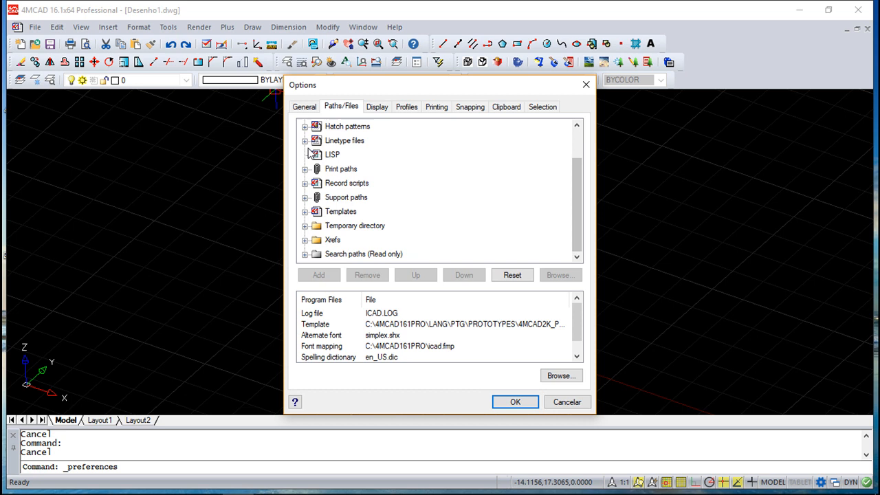
click(305, 140)
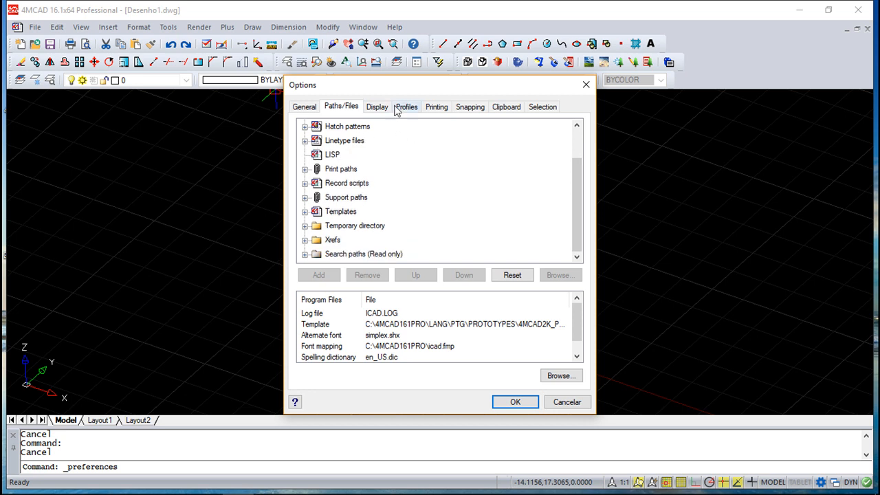
click(377, 108)
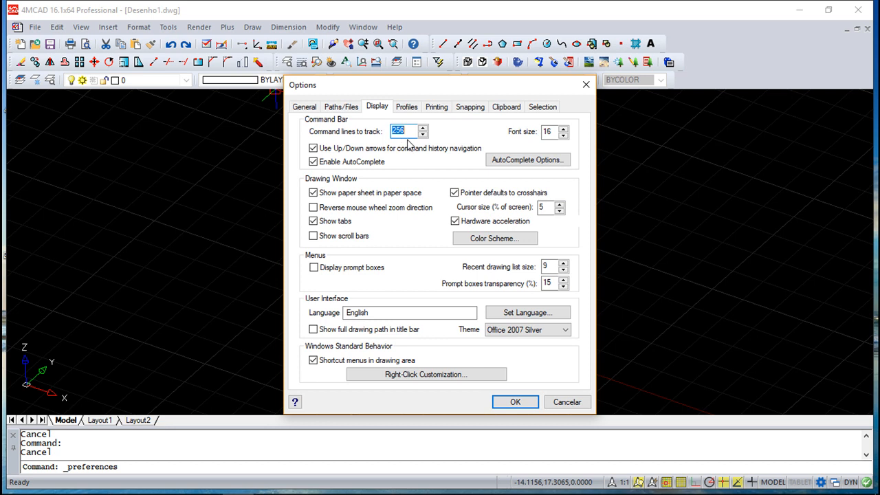
mouse_move(352, 136)
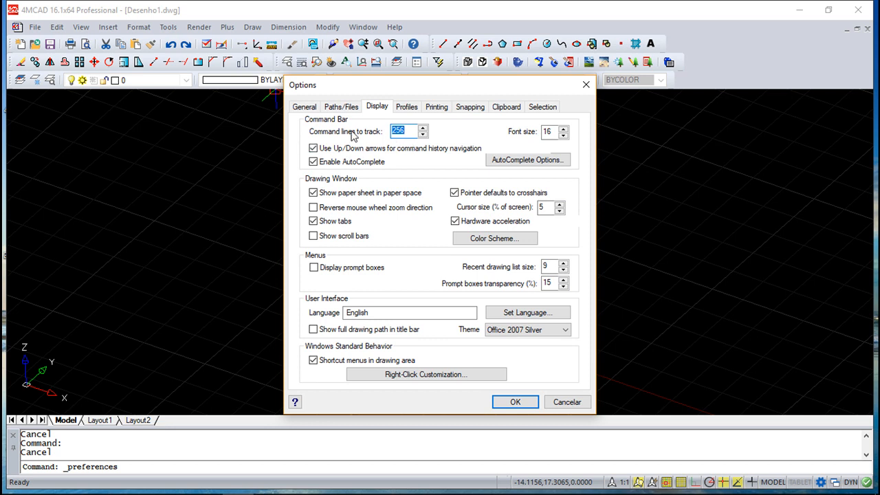
mouse_move(478, 138)
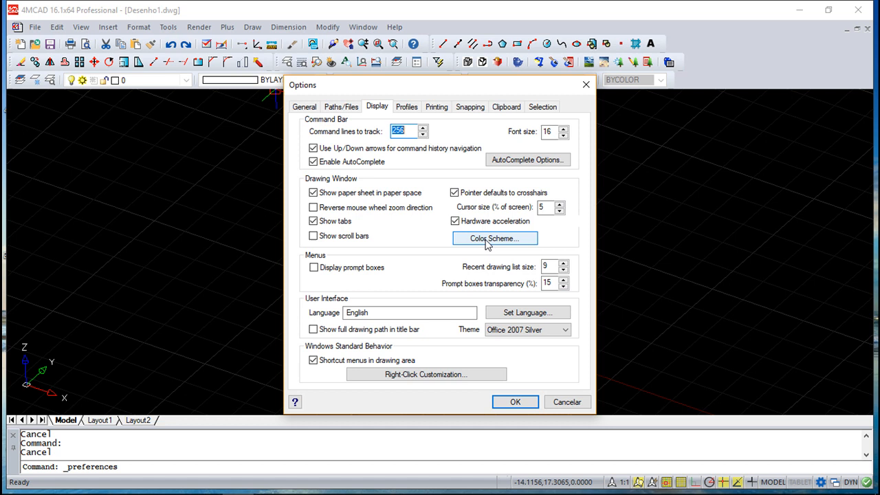
click(495, 238)
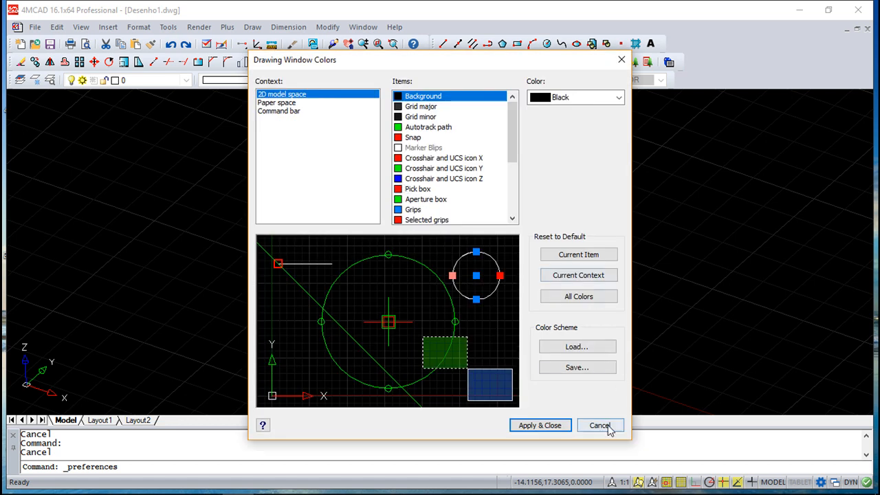
click(599, 425)
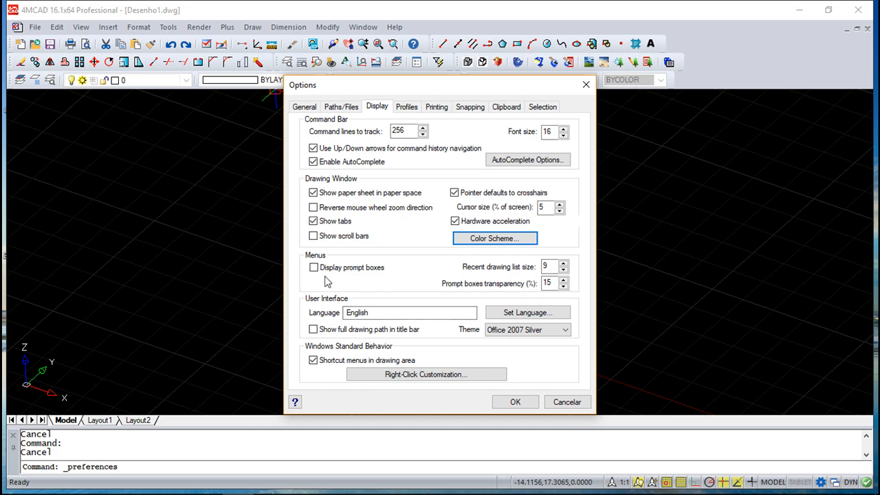
Review Display options and the Set Language chooser, keeping the interface language English.
click(313, 267)
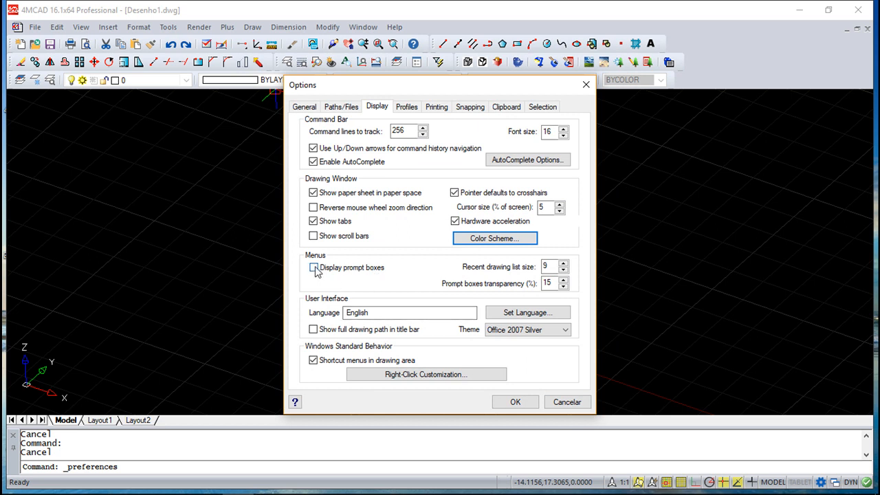
click(313, 267)
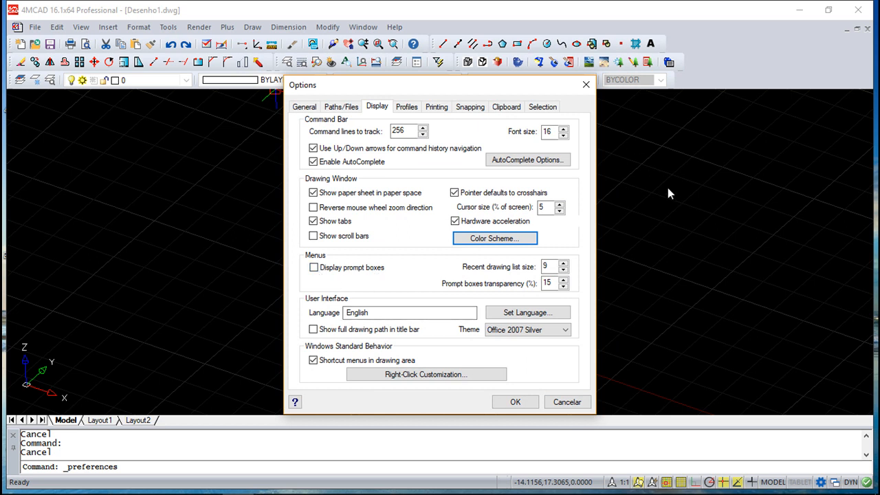
mouse_move(727, 152)
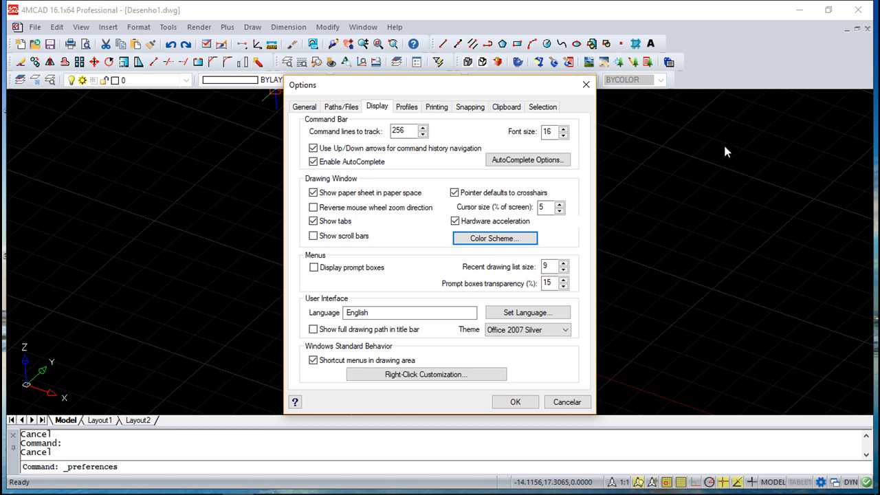
mouse_move(731, 191)
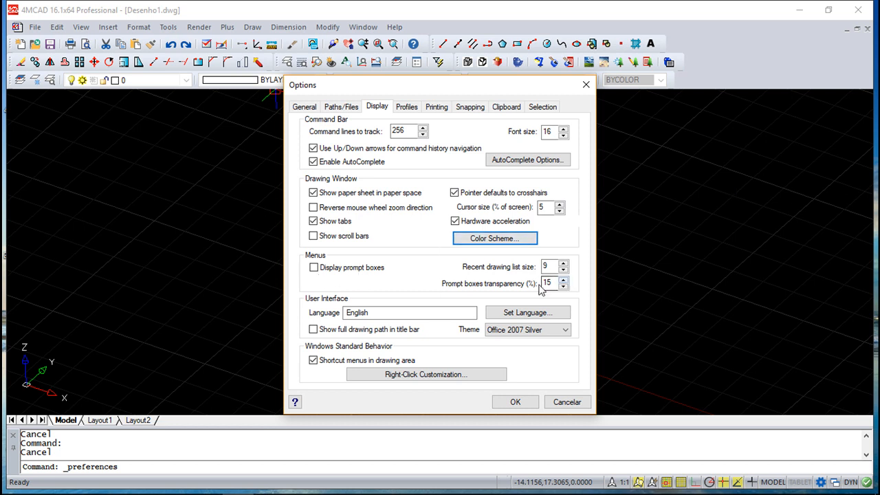
click(410, 312)
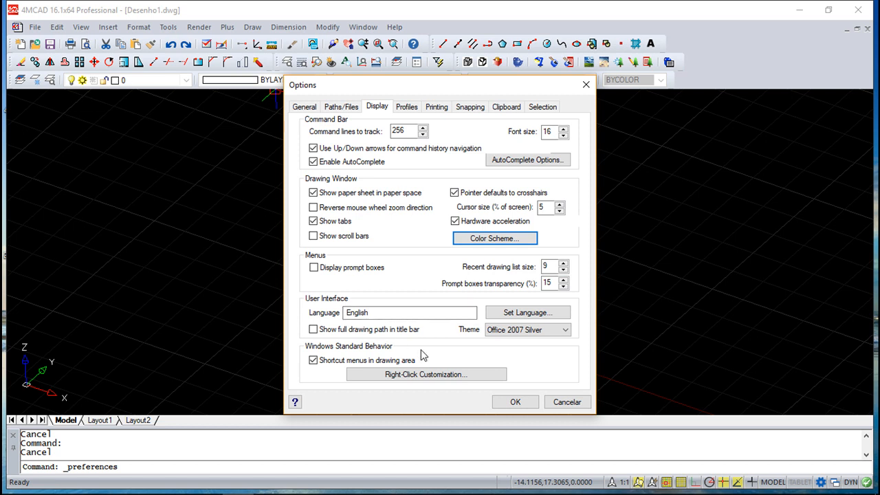
click(528, 313)
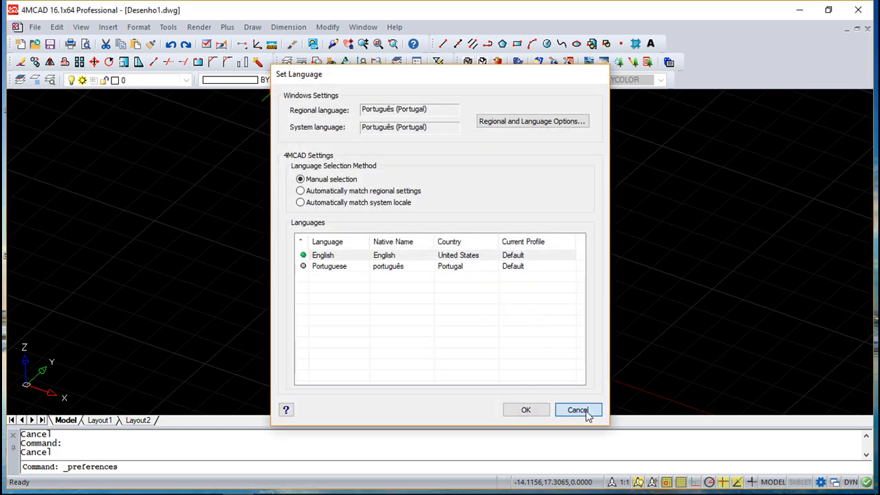
click(578, 410)
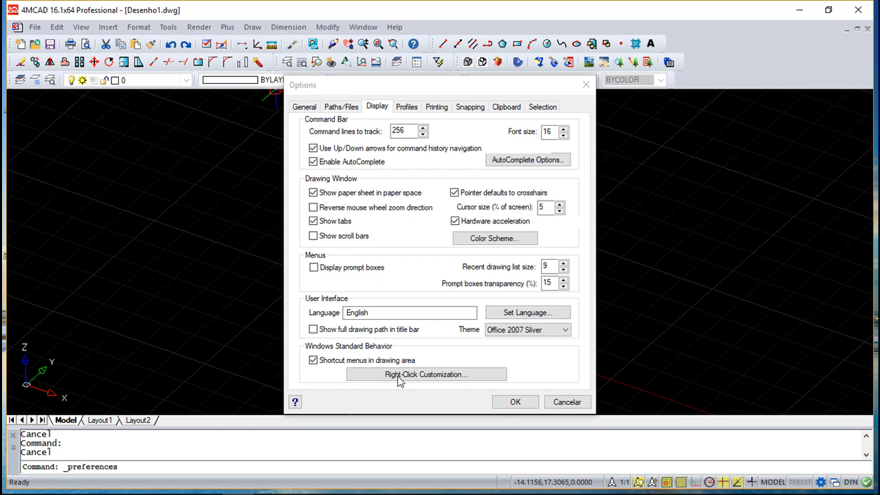
Review the Right-Click Customization settings and cancel without changes.
click(427, 374)
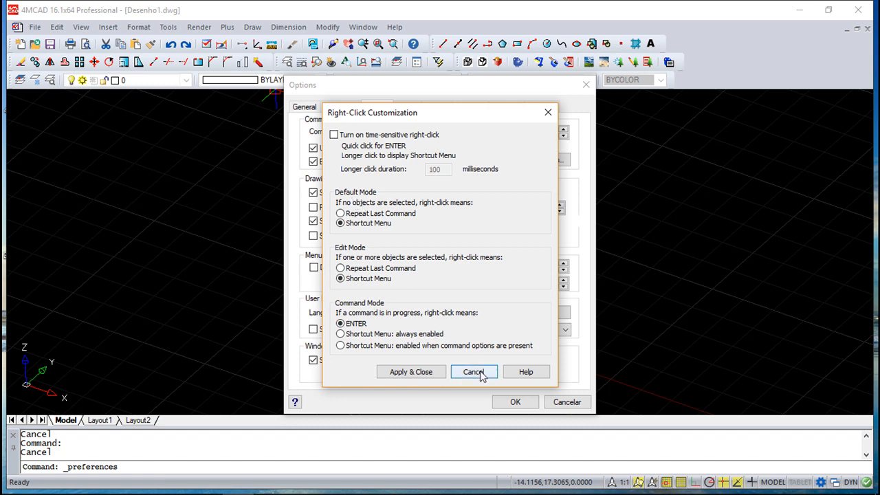
click(473, 371)
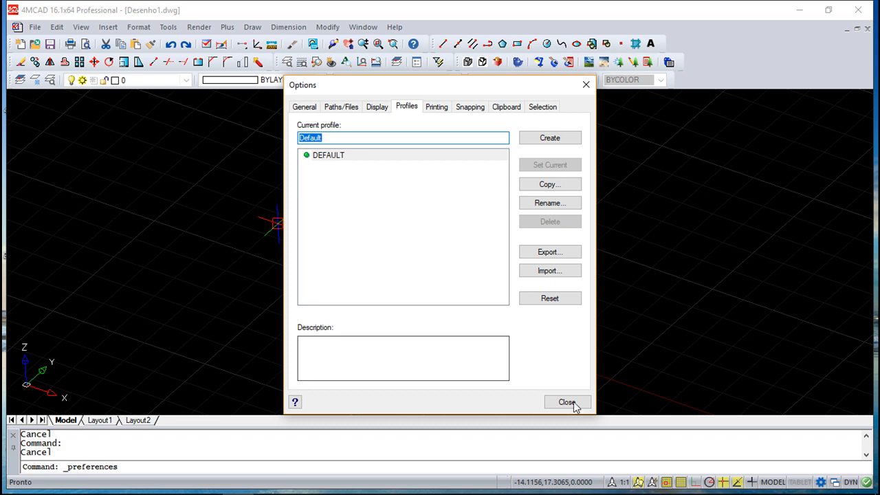
Close and reopen the preferences, review the Printing settings, then move to Snapping.
click(567, 401)
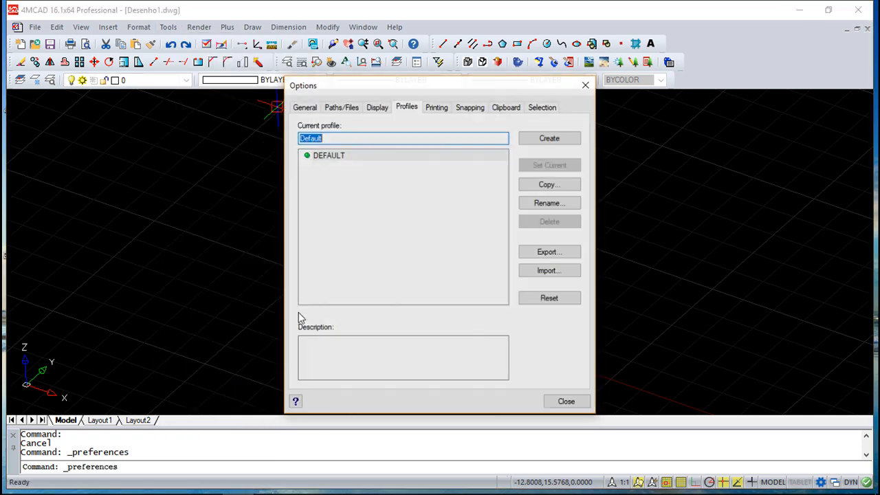
click(436, 107)
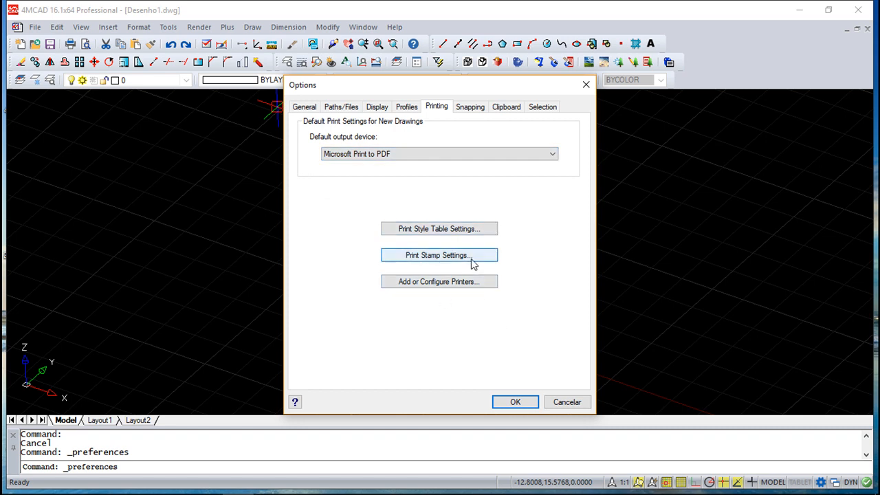
mouse_move(469, 227)
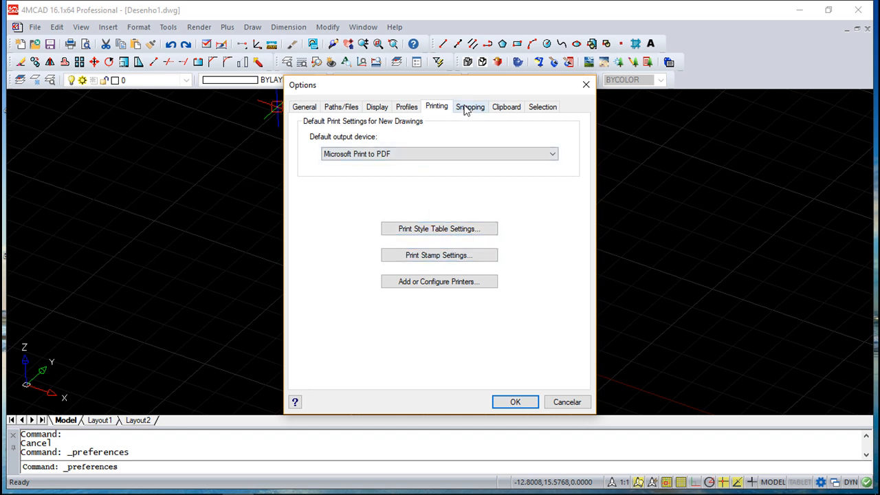
click(470, 107)
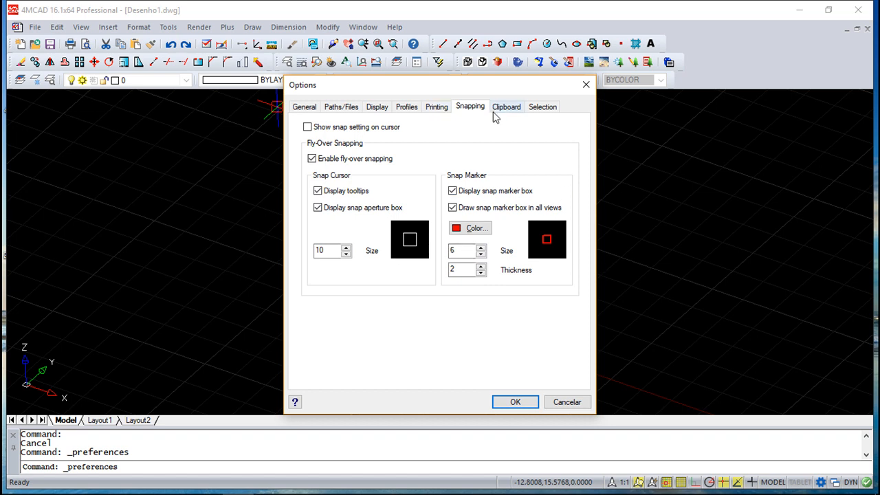
Review Clipboard and Selection settings including Visual Effect Settings, then cancel the Options dialog unchanged.
click(506, 108)
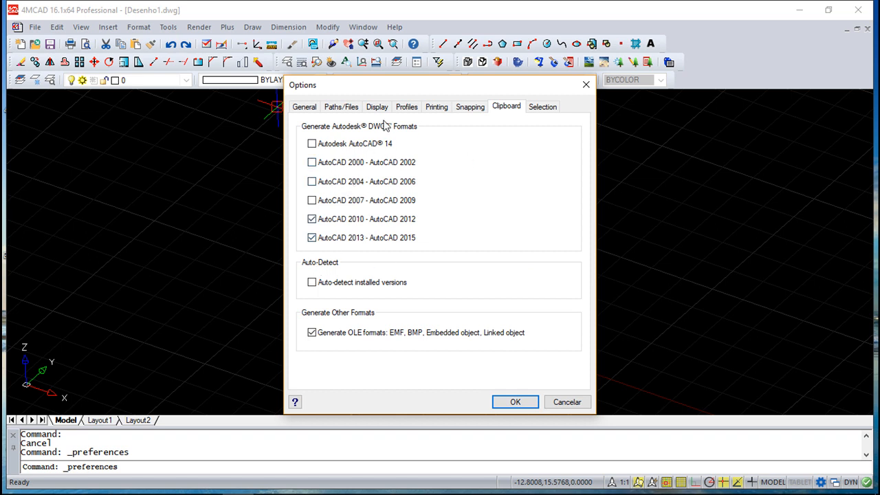
mouse_move(555, 117)
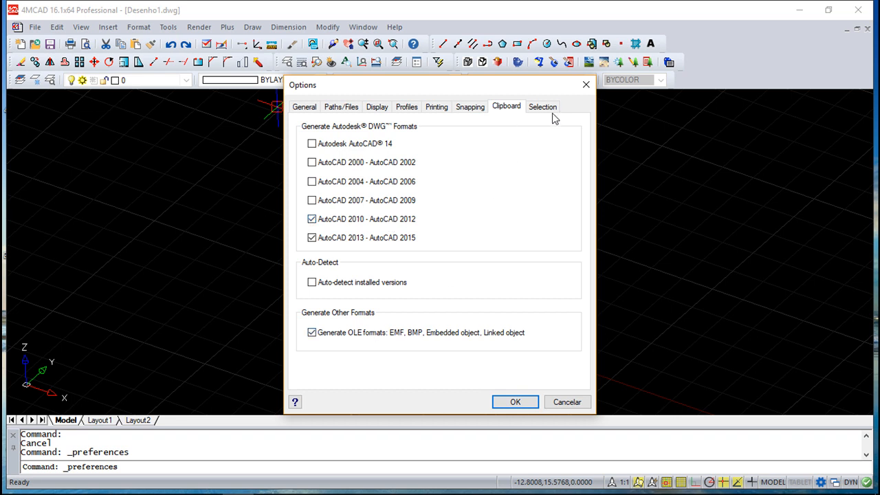
click(541, 107)
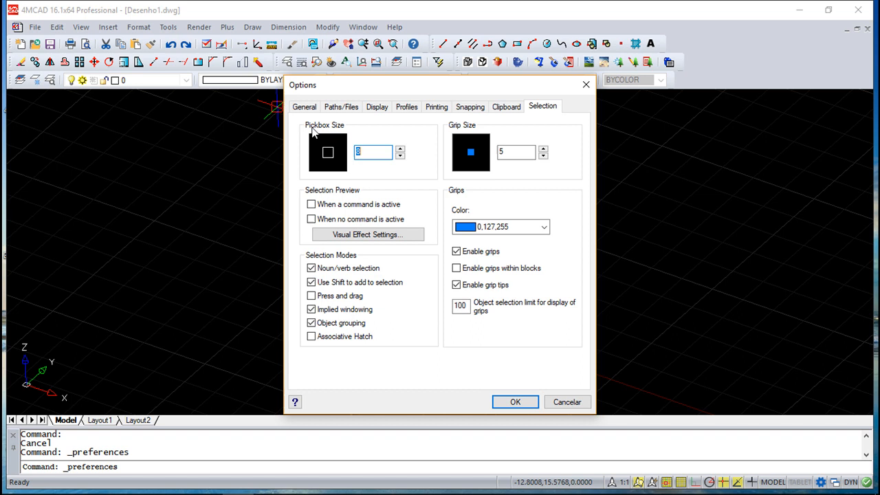
mouse_move(335, 164)
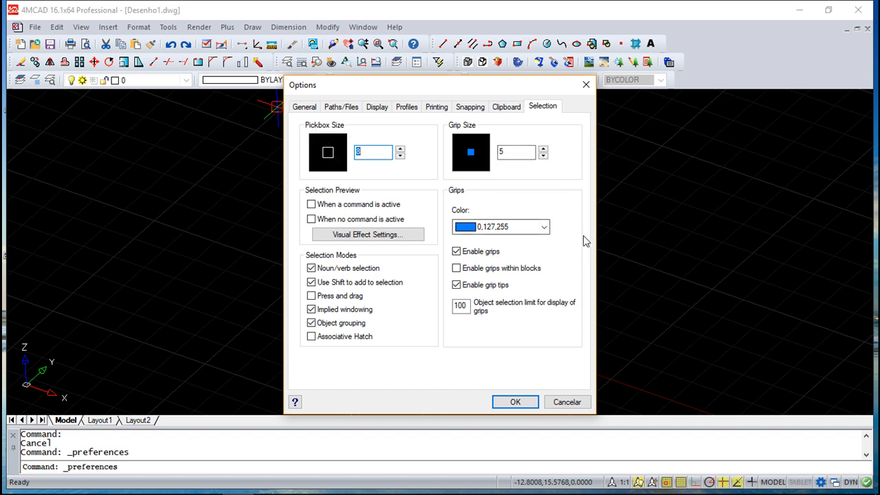
click(367, 233)
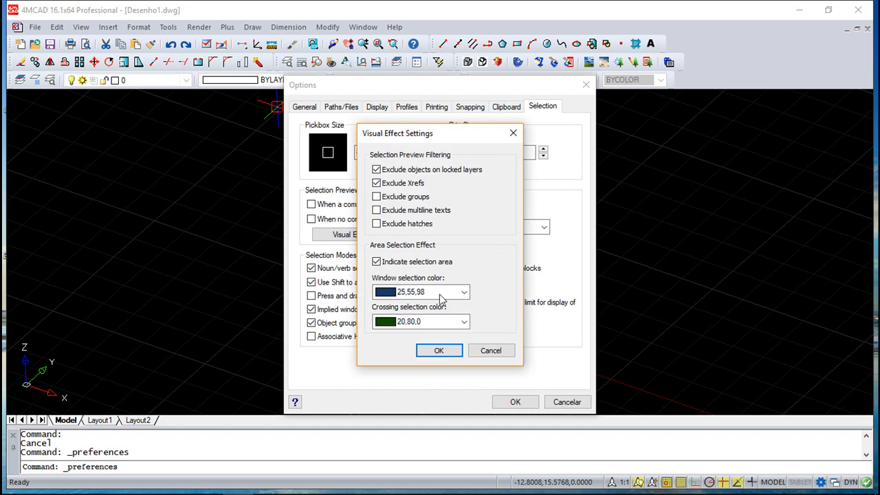
click(438, 351)
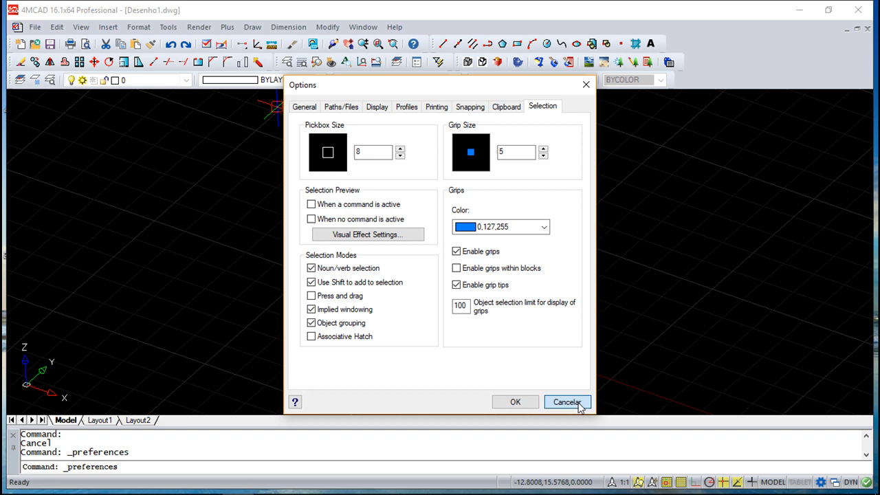
click(567, 402)
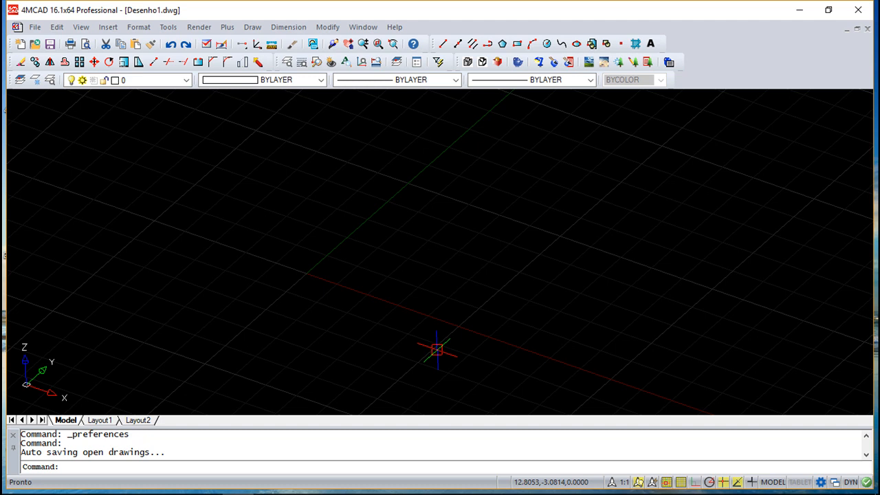
mouse_move(634, 397)
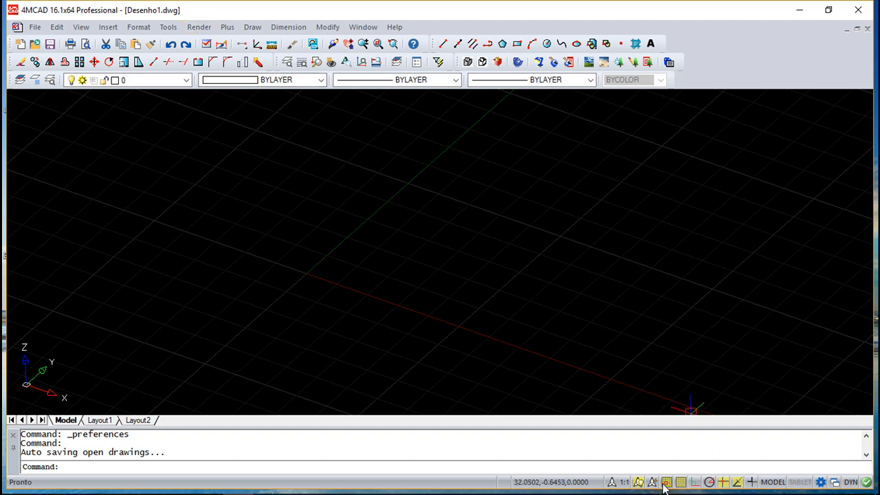
mouse_move(665, 482)
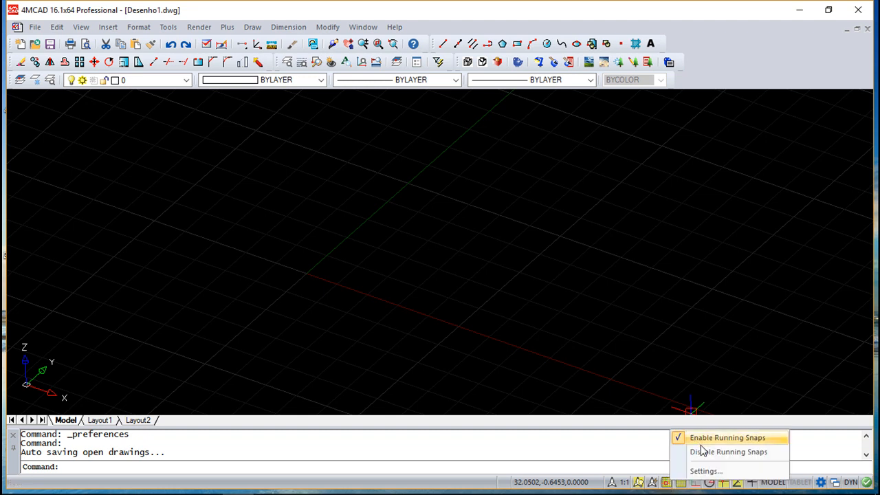
Bring up Drawing Settings from the status bar and show the coordinate Display settings.
click(707, 470)
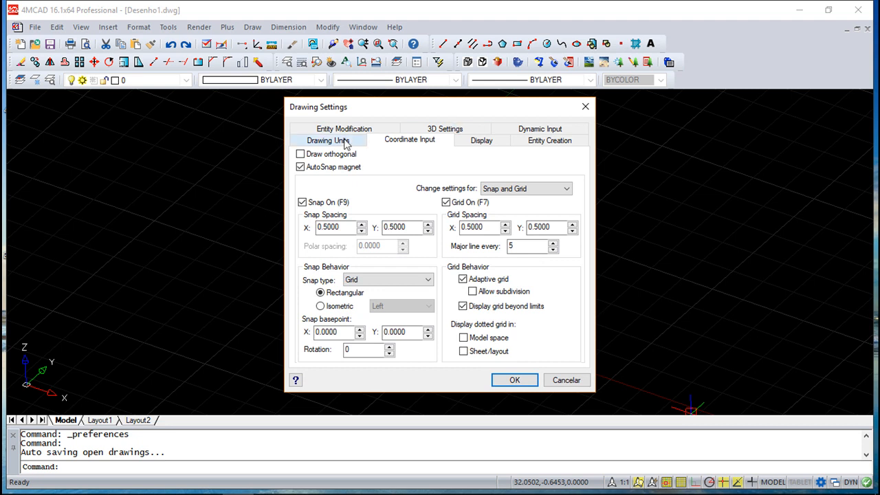
click(481, 140)
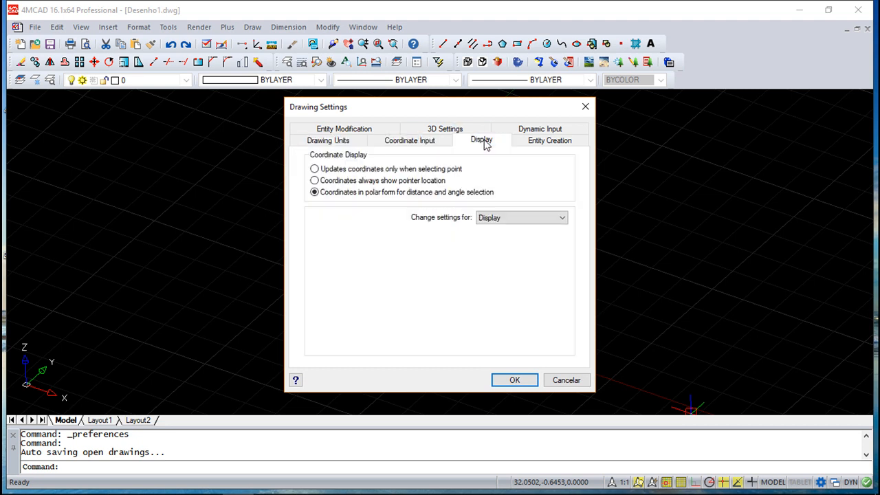